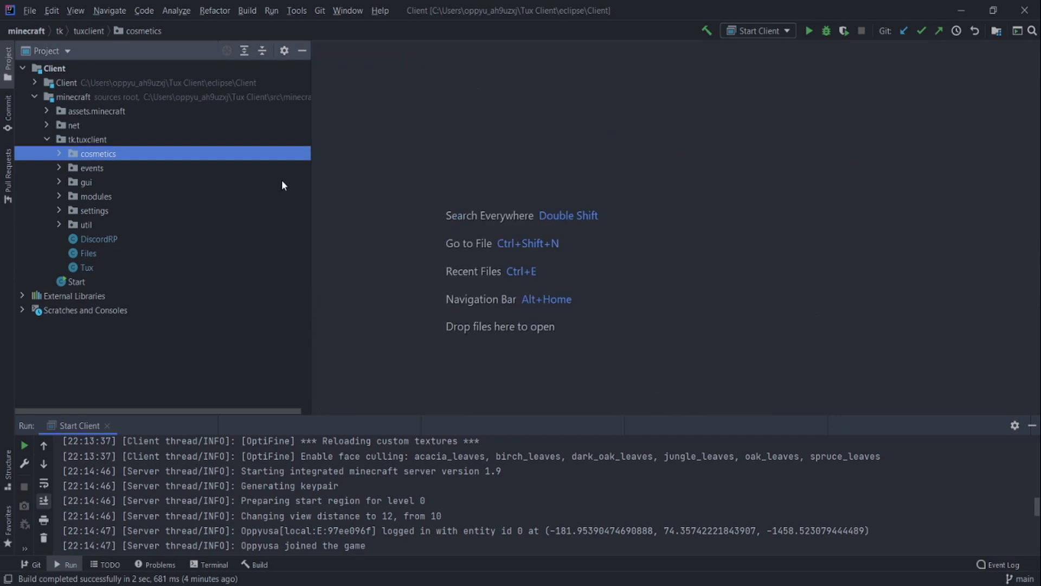
mouse_move(331, 178)
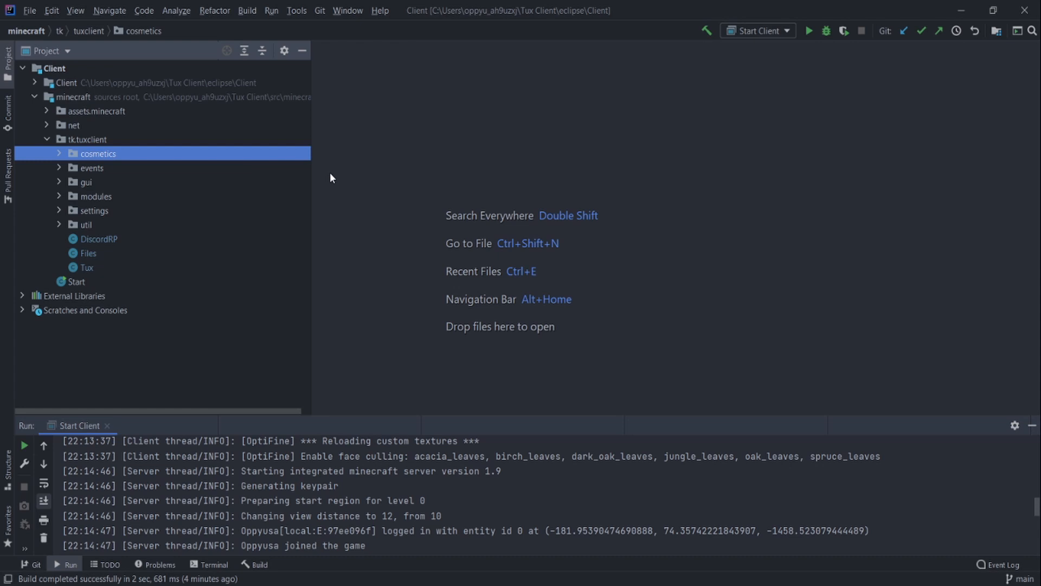
mouse_move(678, 520)
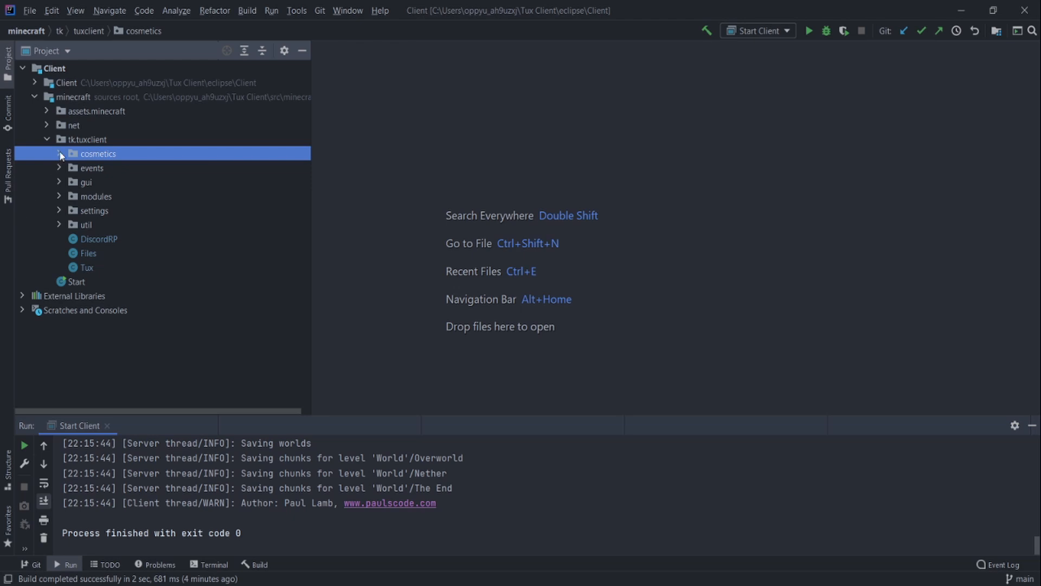
Expand the cosmetics package and pick its impl package as the home for TutorialCape.
left_click(59, 154)
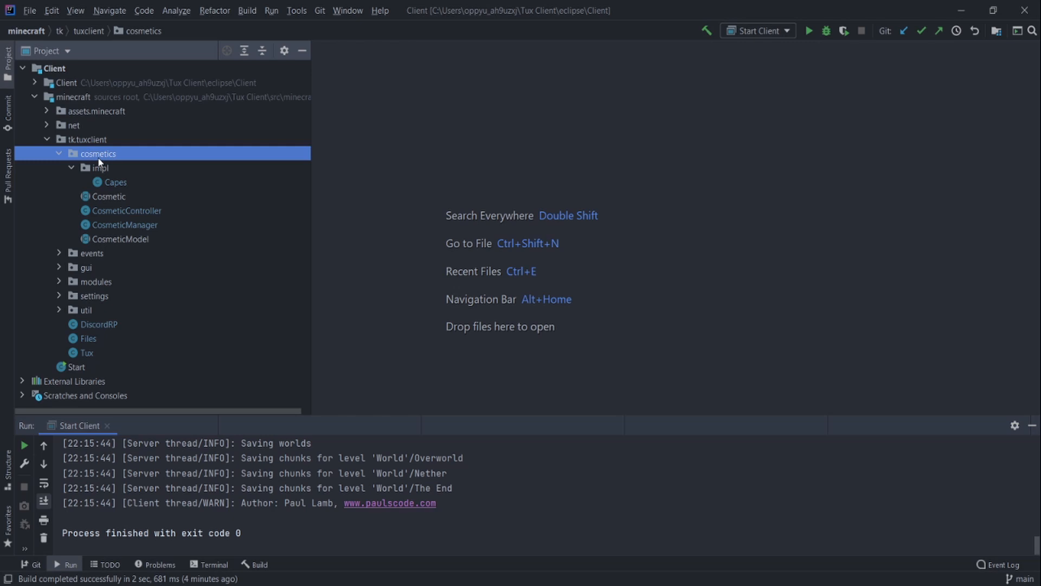
mouse_move(121, 180)
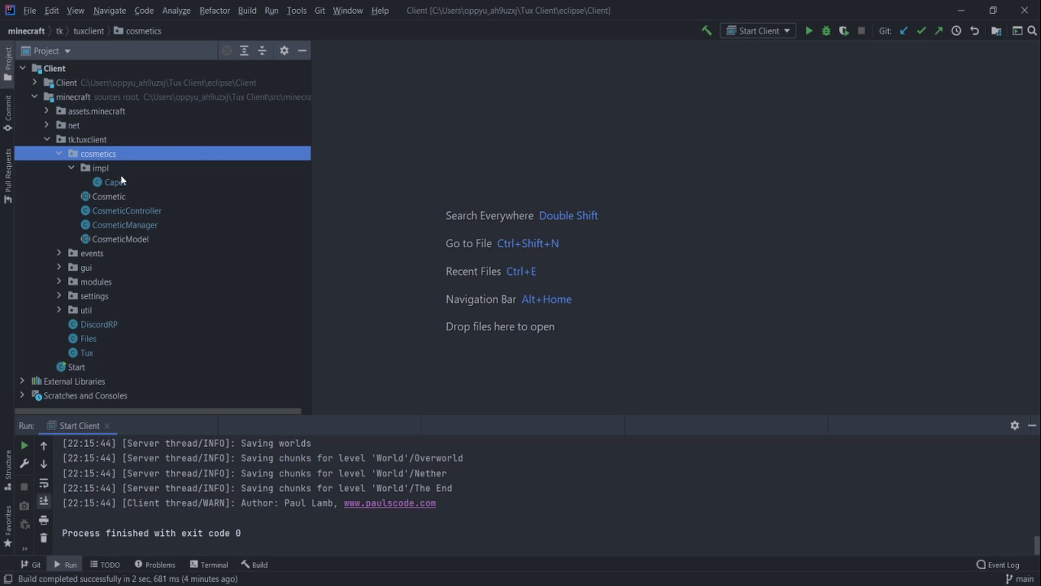
mouse_move(122, 180)
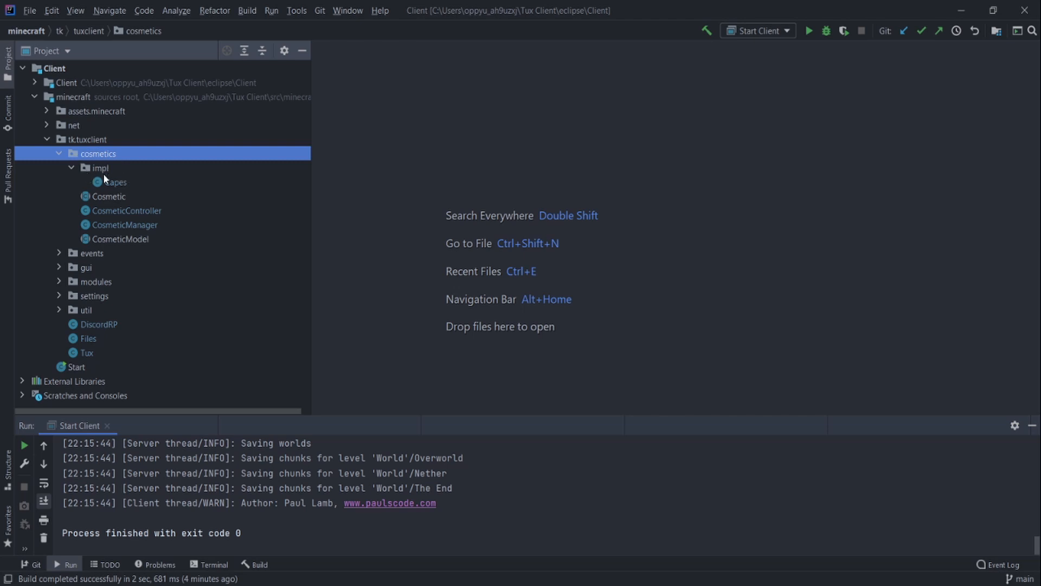
left_click(100, 167)
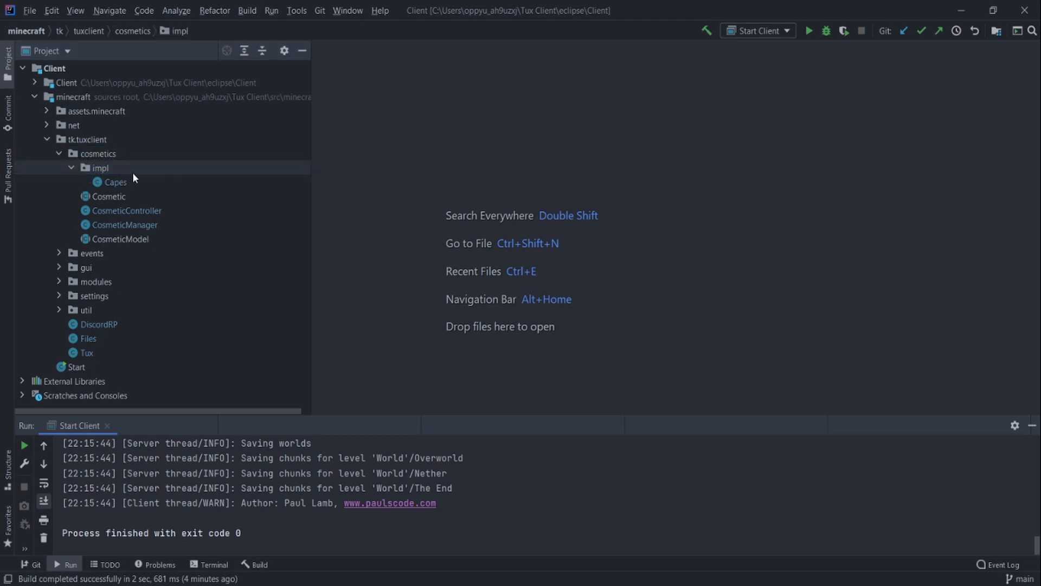
mouse_move(428, 176)
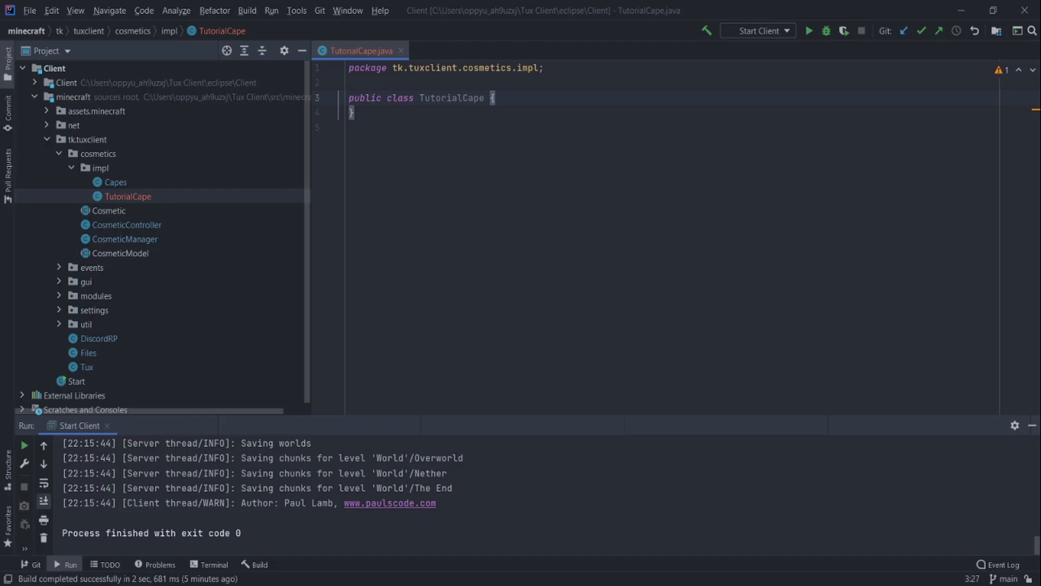
Confirm the TutorialCape class, then expand net > minecraft > client > renderer > entity.
key("enter")
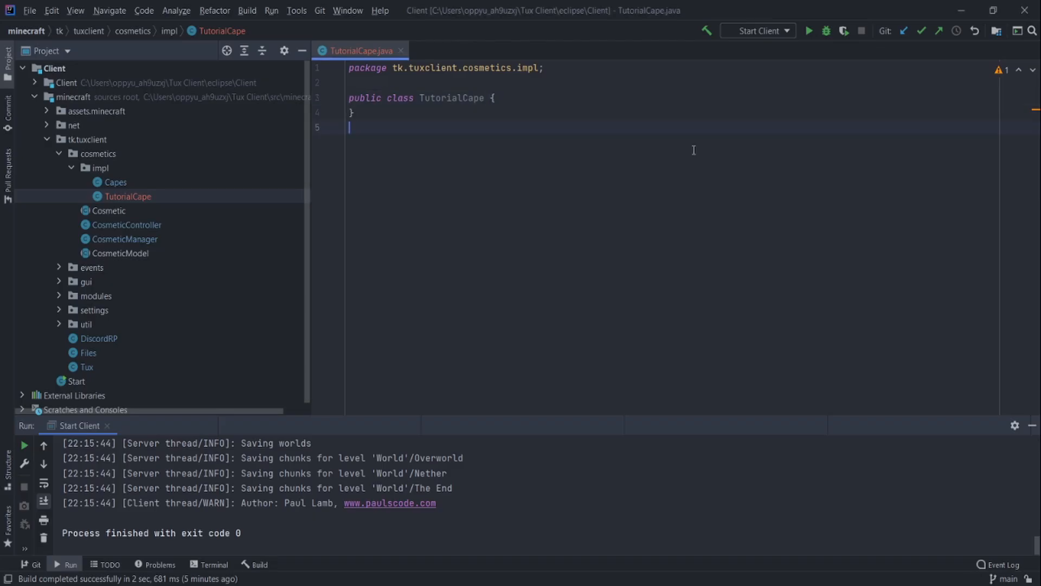
left_click(47, 125)
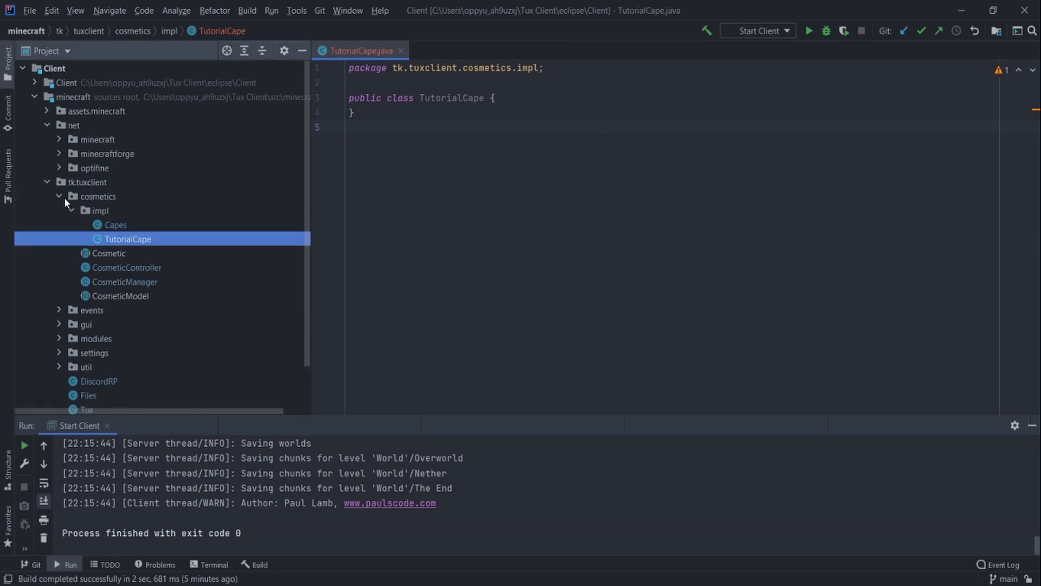
left_click(59, 139)
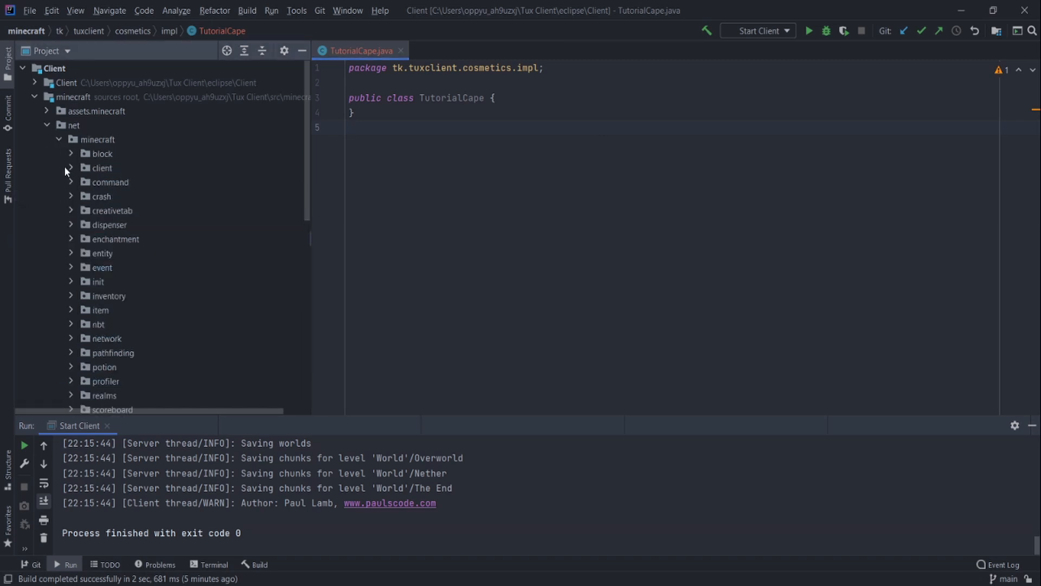
left_click(70, 168)
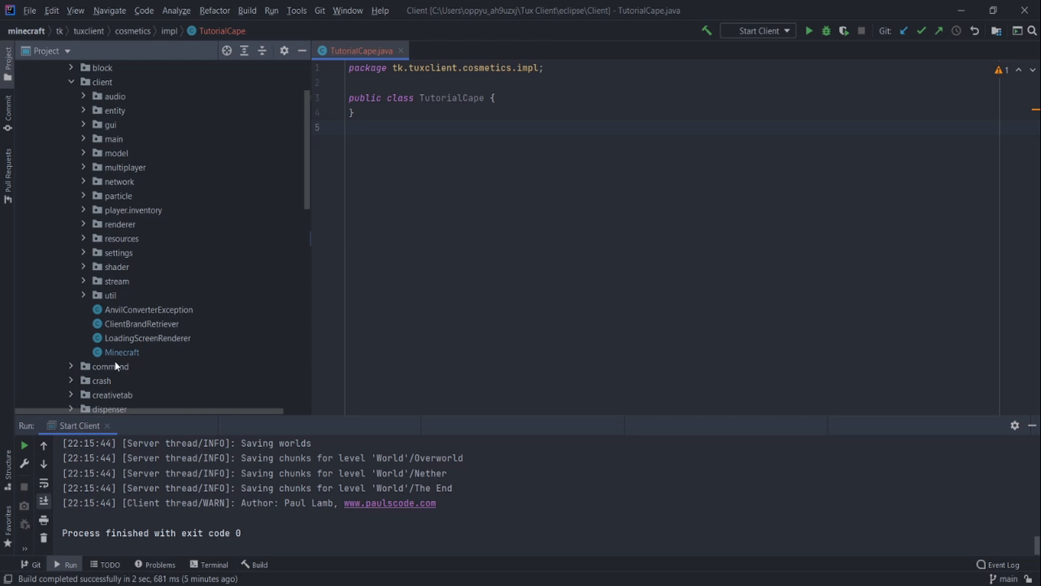
scroll("up", 3)
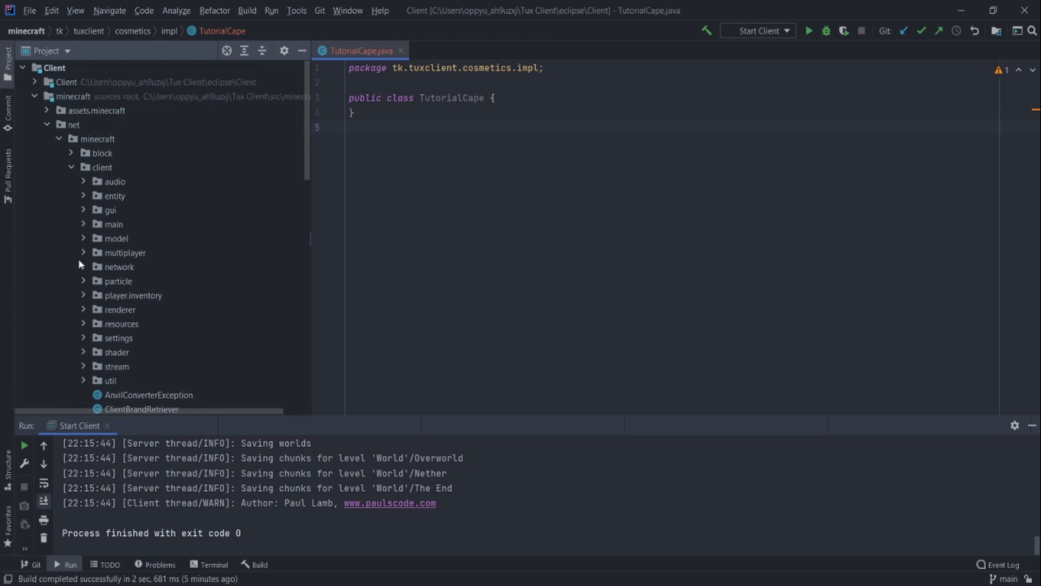
scroll("down", 3)
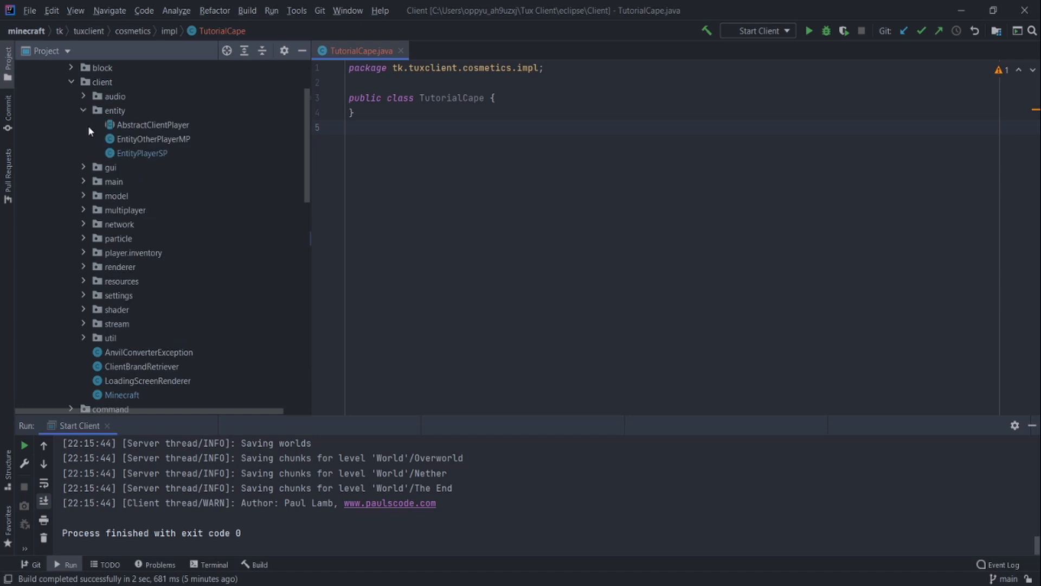
left_click(86, 110)
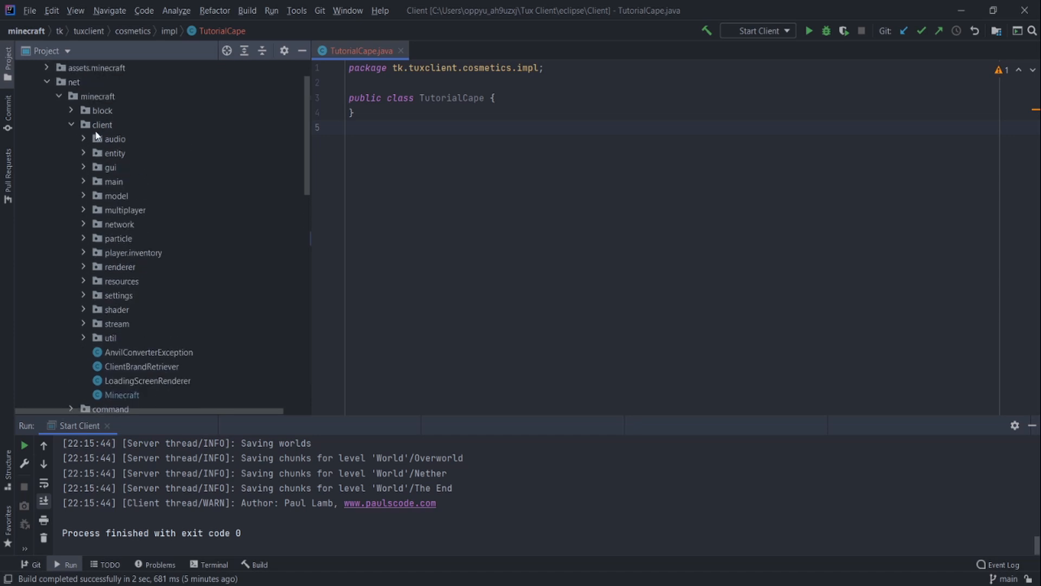
scroll("down", 3)
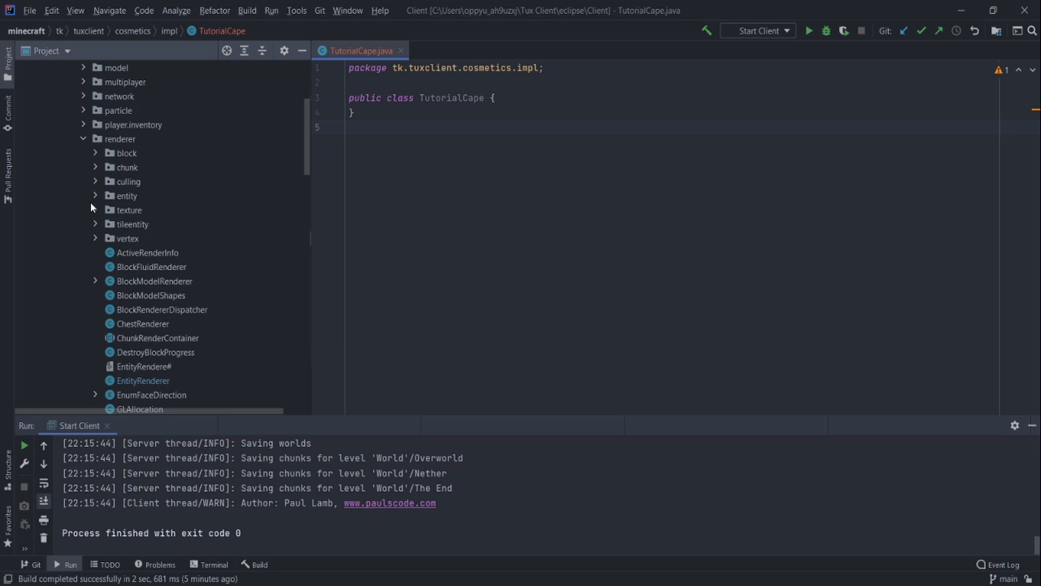
left_click(95, 195)
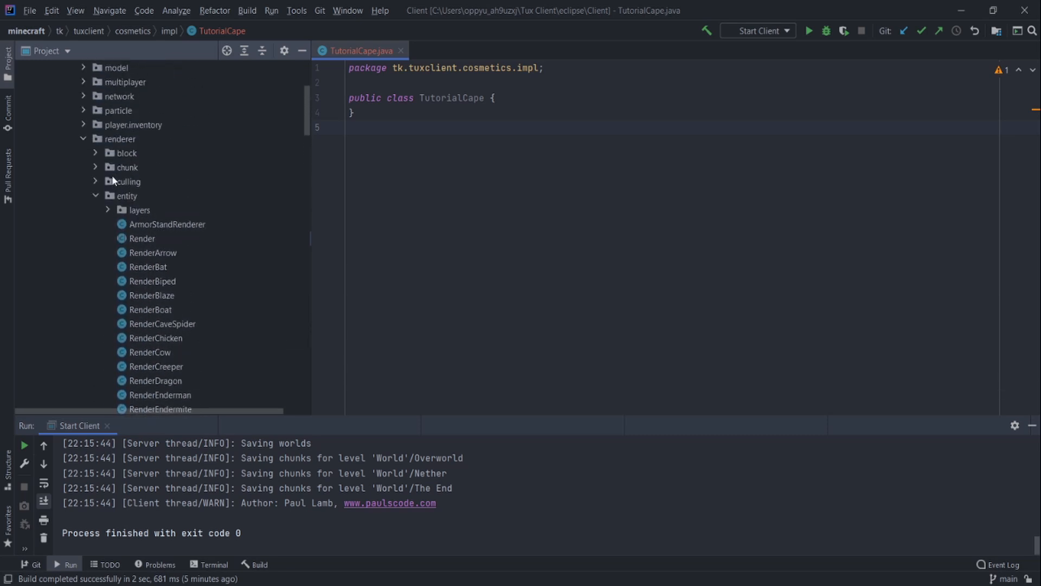
Copy LayerCape's source into TutorialCape and rename its class and constructor to TutorialCape.
double_click(159, 266)
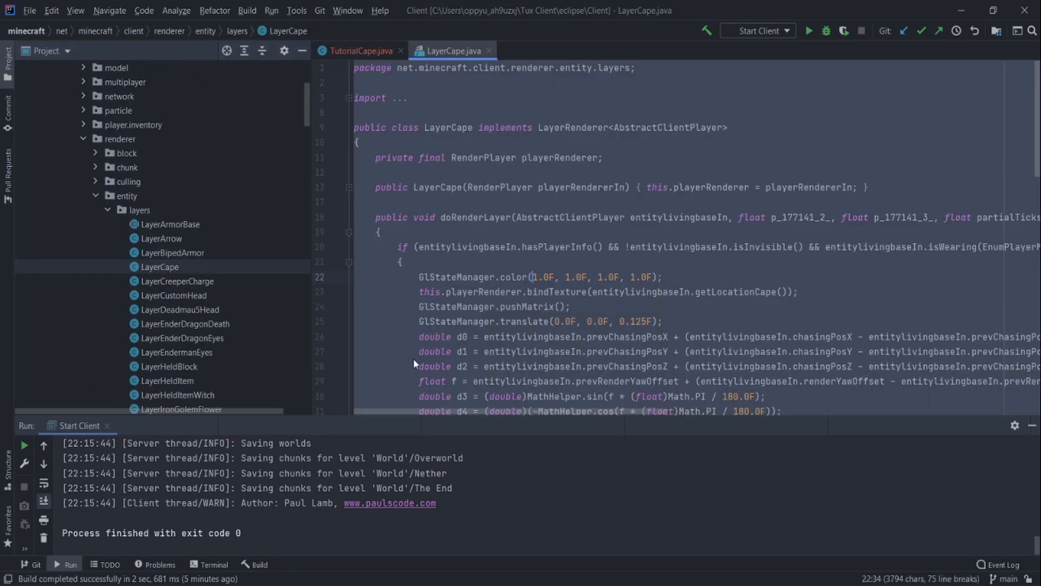
left_click(358, 51)
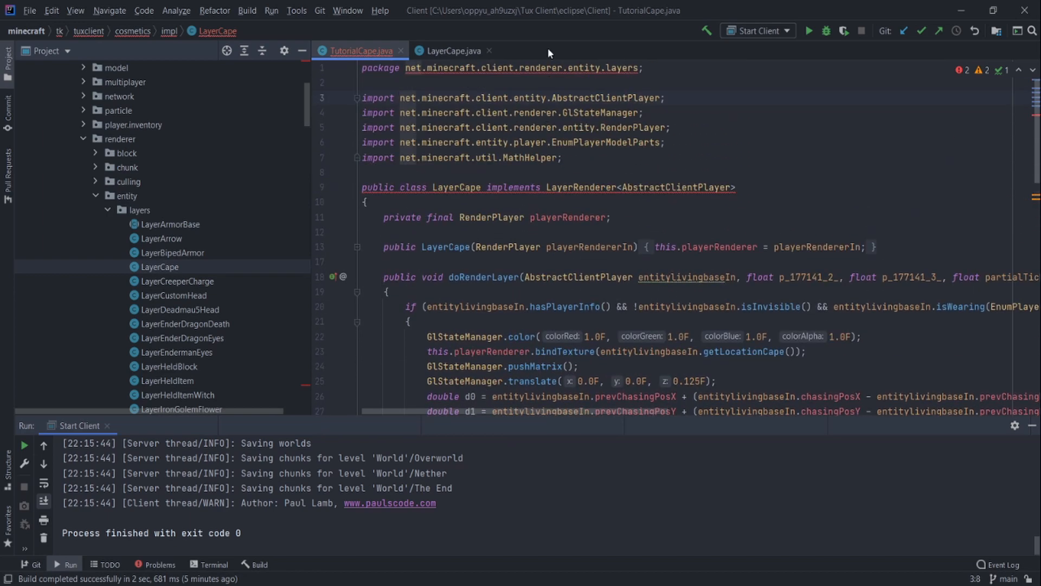
mouse_move(547, 73)
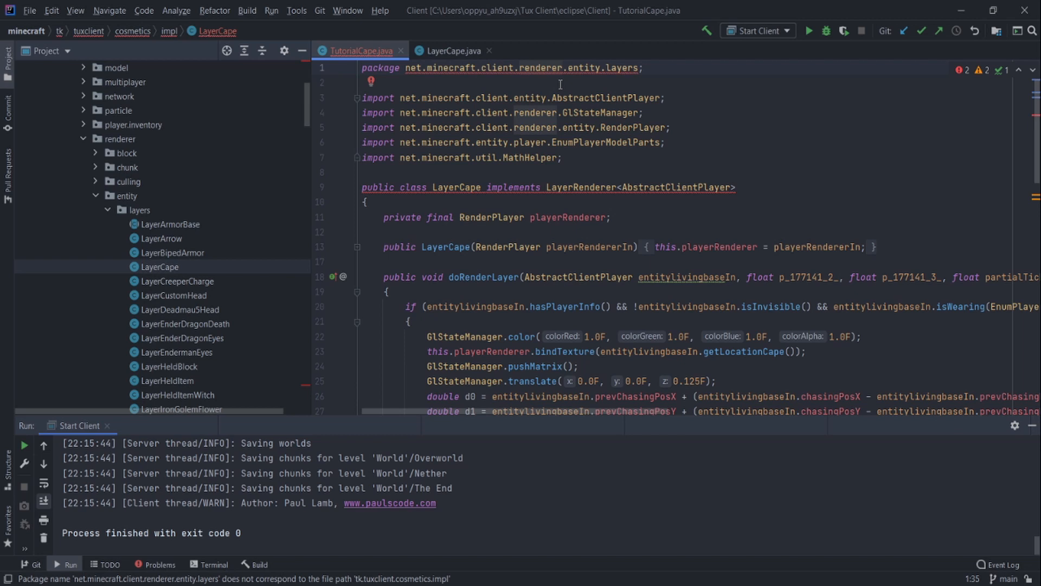
mouse_move(879, 123)
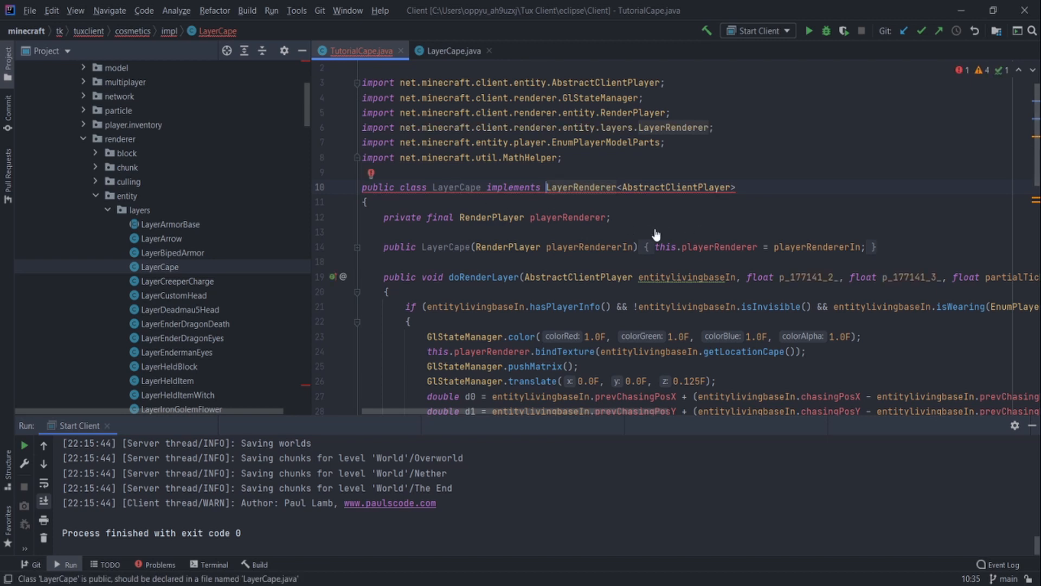
type("TutorialCape")
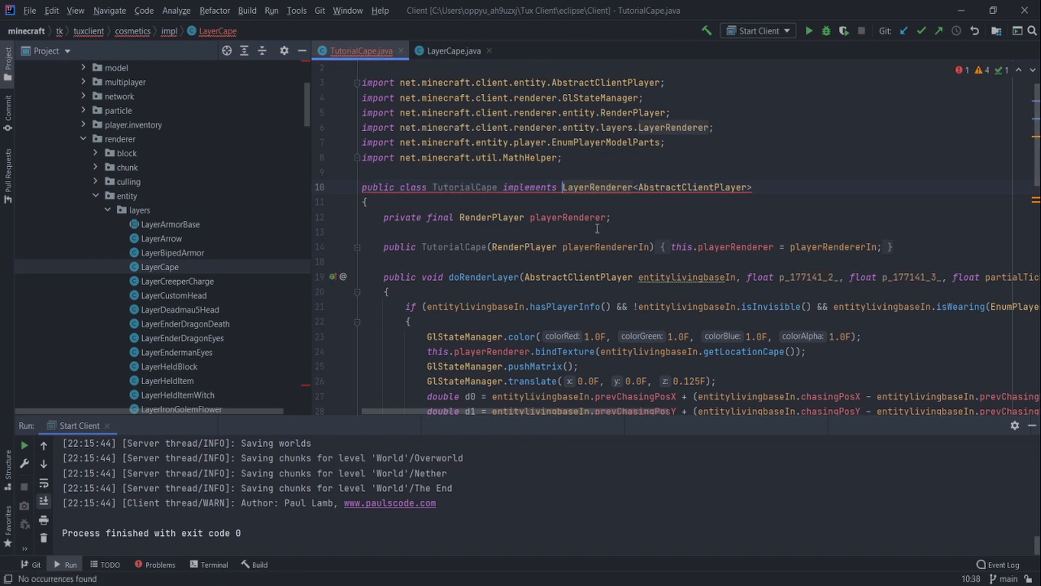
scroll("down", 3)
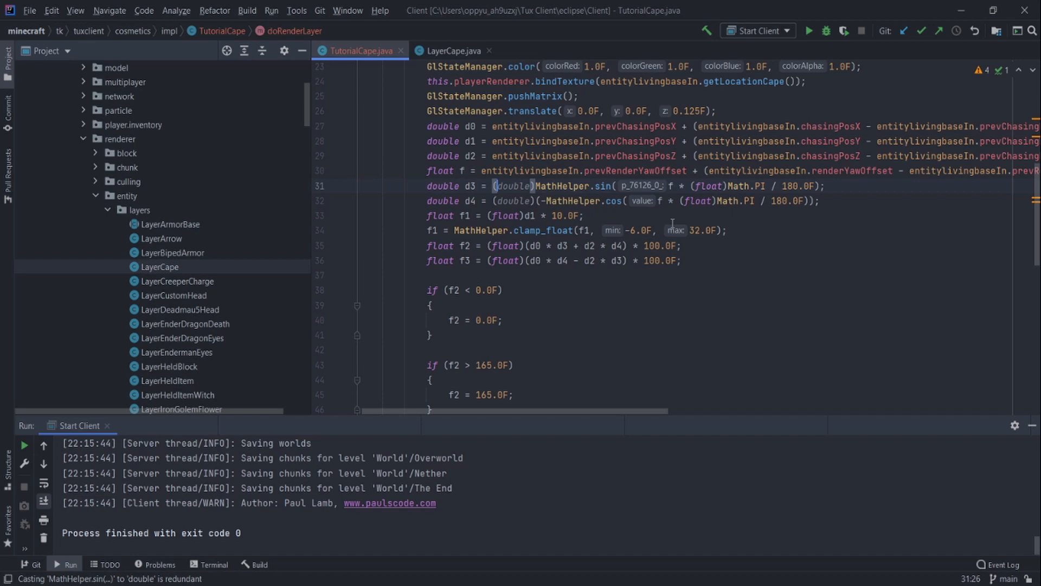
left_click(452, 51)
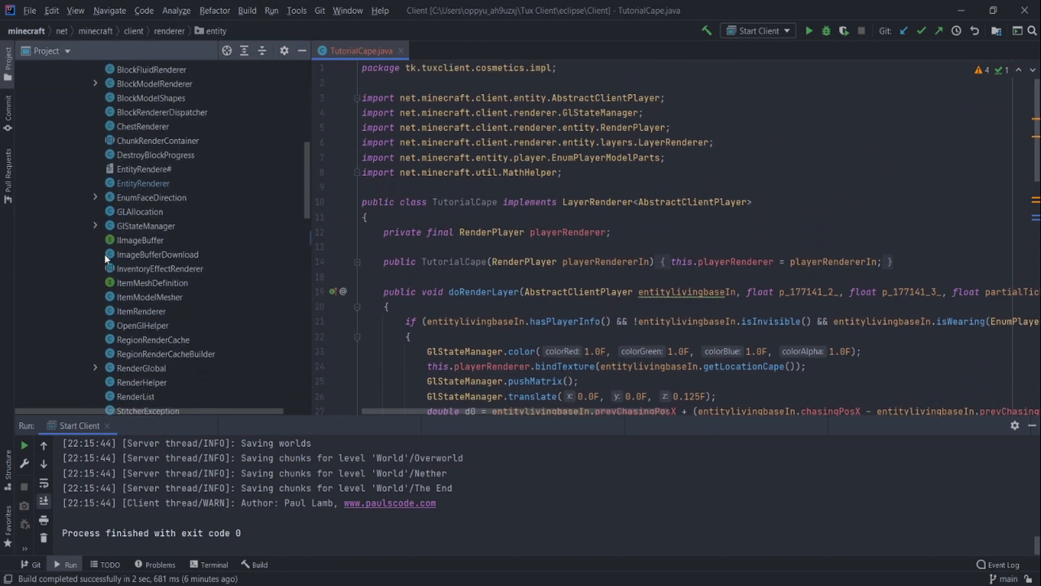
Scroll through the code to reach the addLayer calls in RenderPlayer's constructor.
scroll("down", 3)
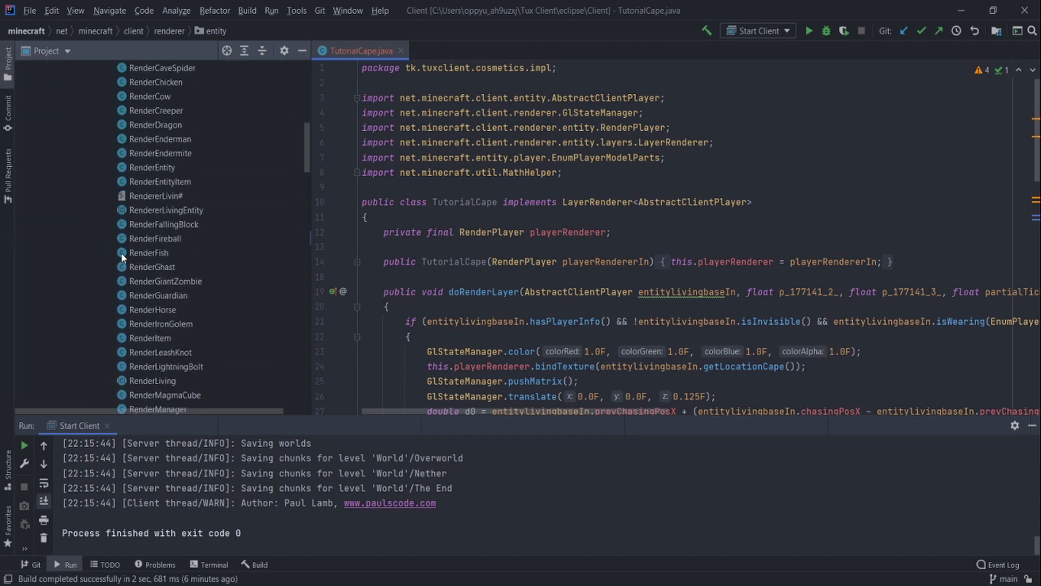
scroll("down", 3)
type("this.")
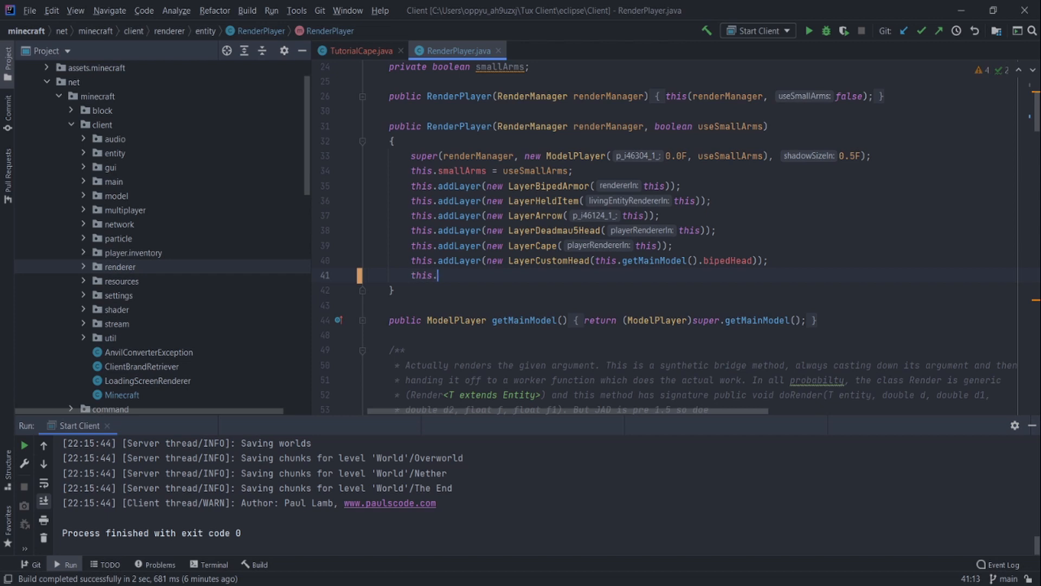
Add this.addLayer(new TutorialCape(this)); to RenderPlayer's constructor and go back to TutorialCape.
type("addLayer(new )")
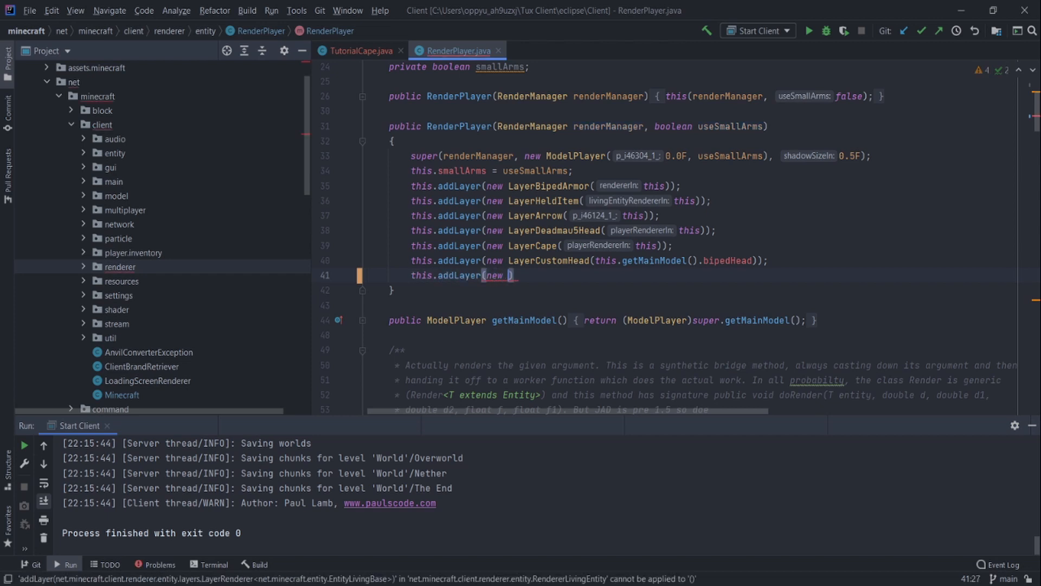
type("TutorialCape(this)")
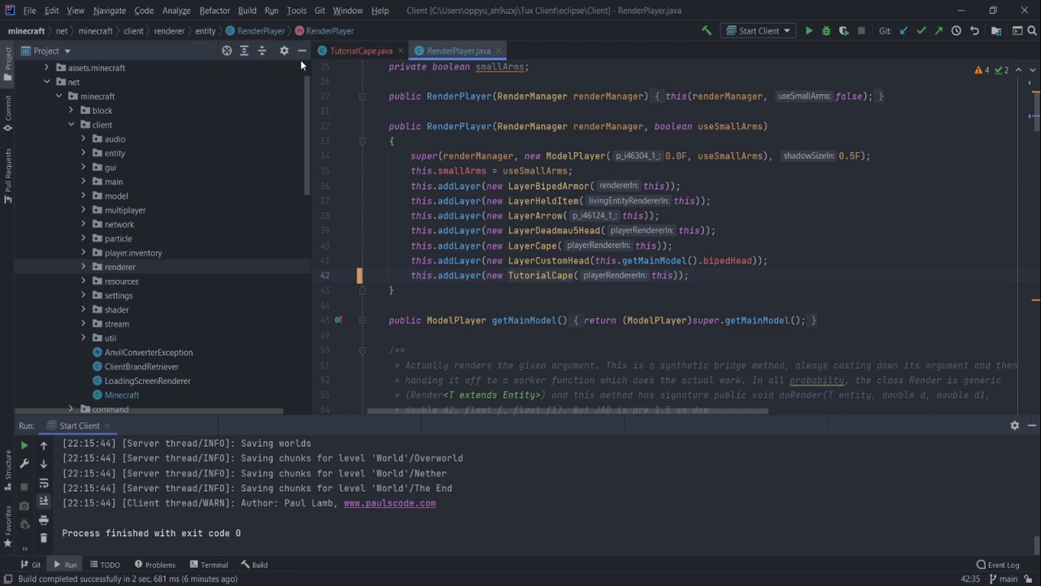
left_click(357, 51)
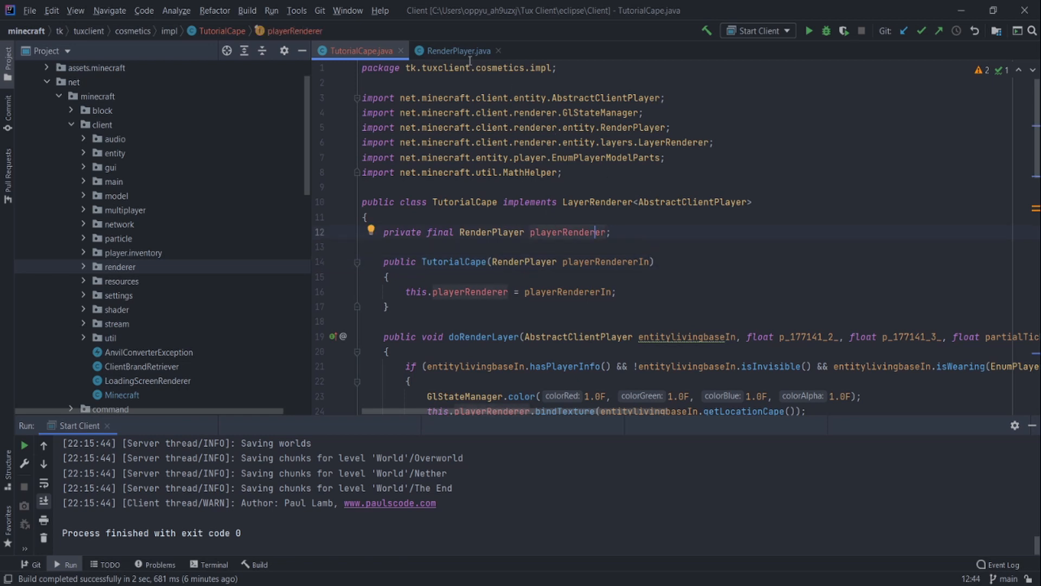
left_click(456, 51)
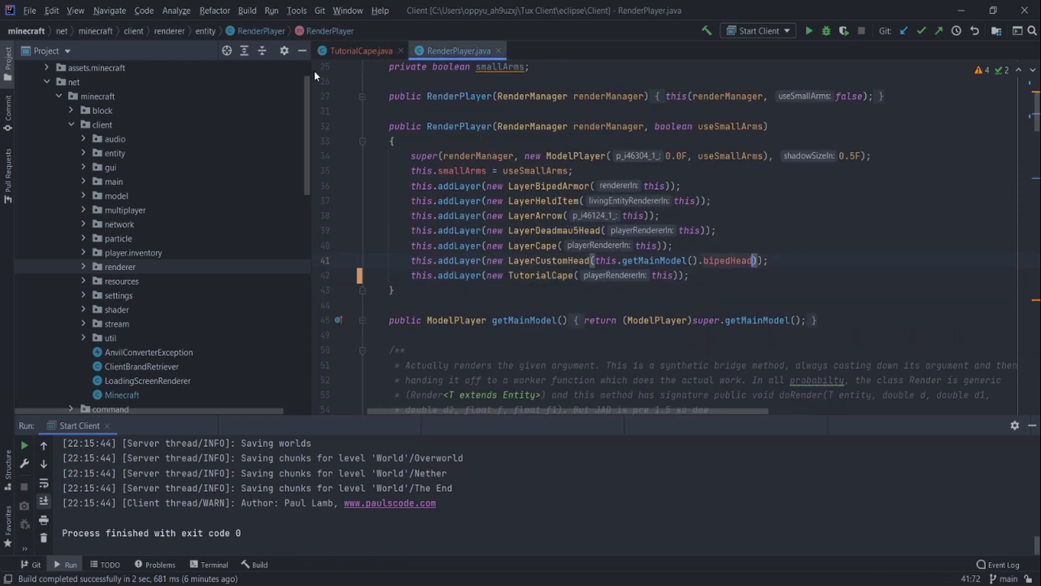
Open blank lines at the start and end of TutorialCape's cape-drawing if block.
left_click(355, 51)
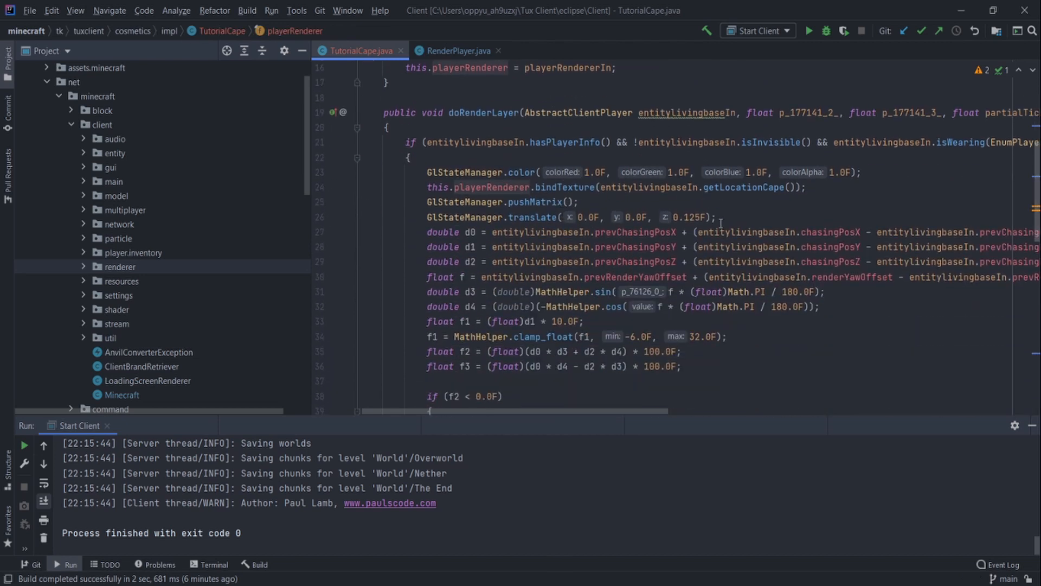
scroll("up", 3)
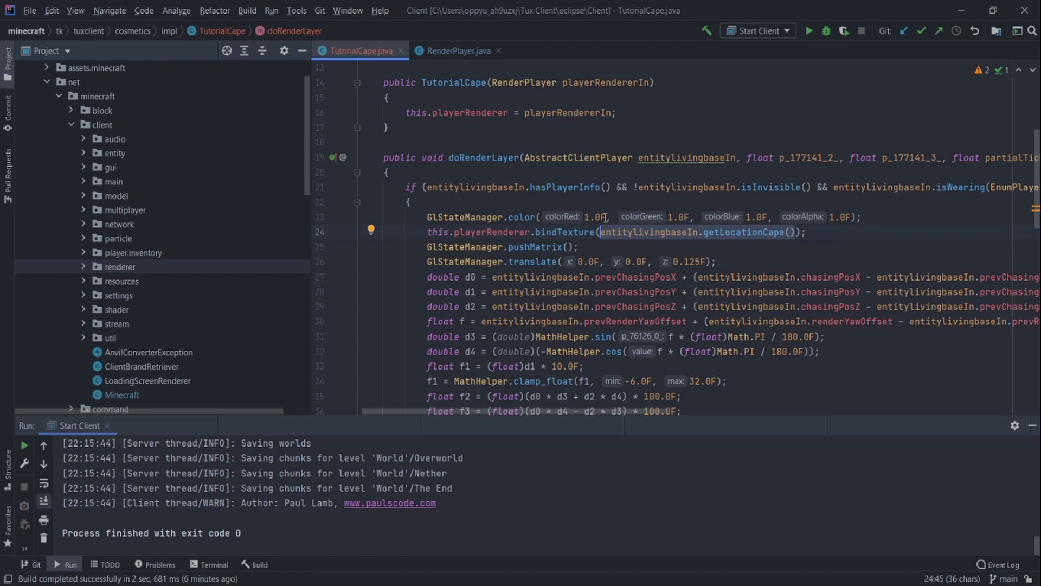
key("Enter")
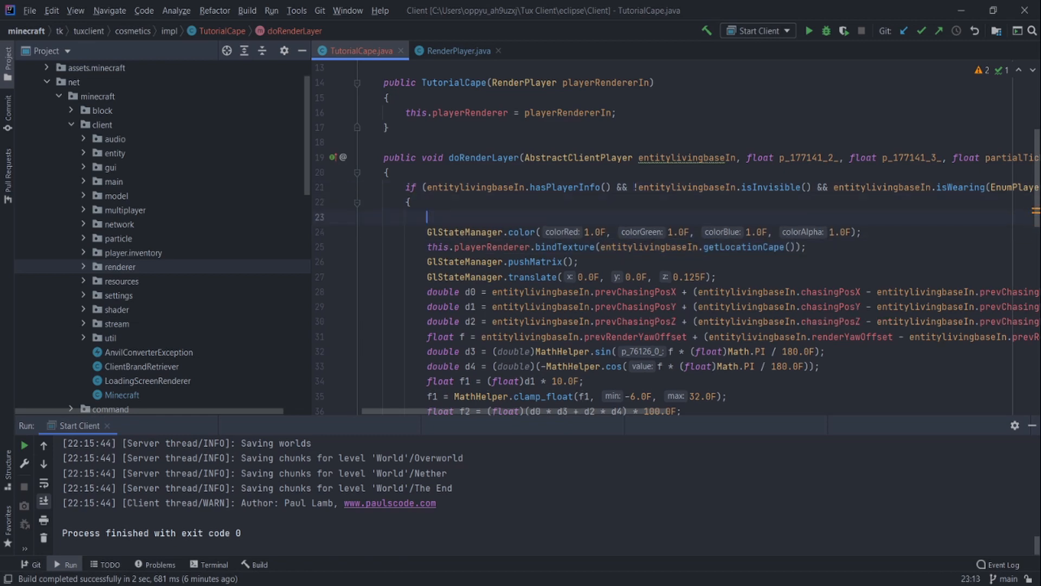
scroll("down", 3)
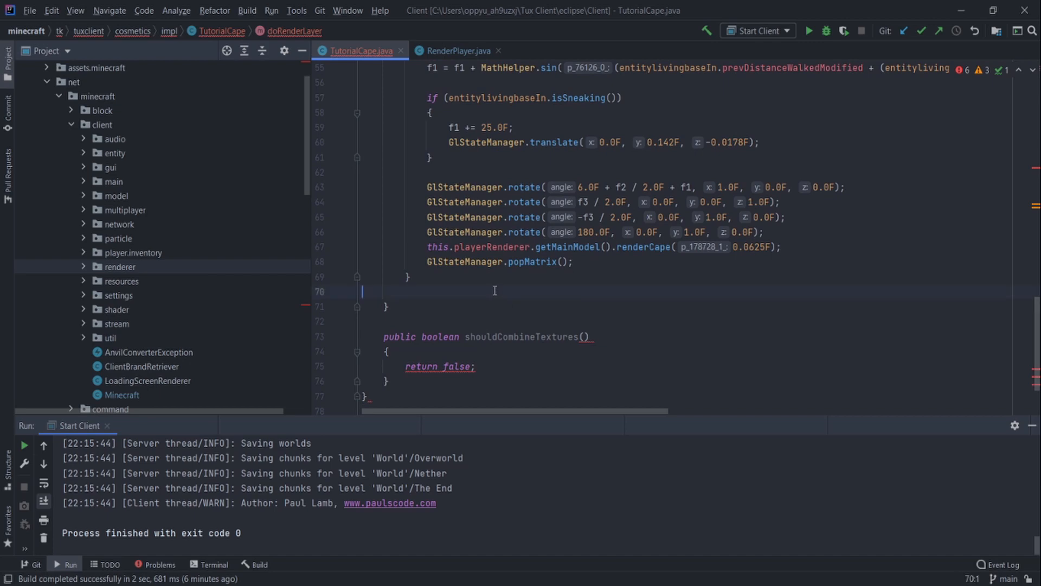
scroll("up", 3)
type("if () {")
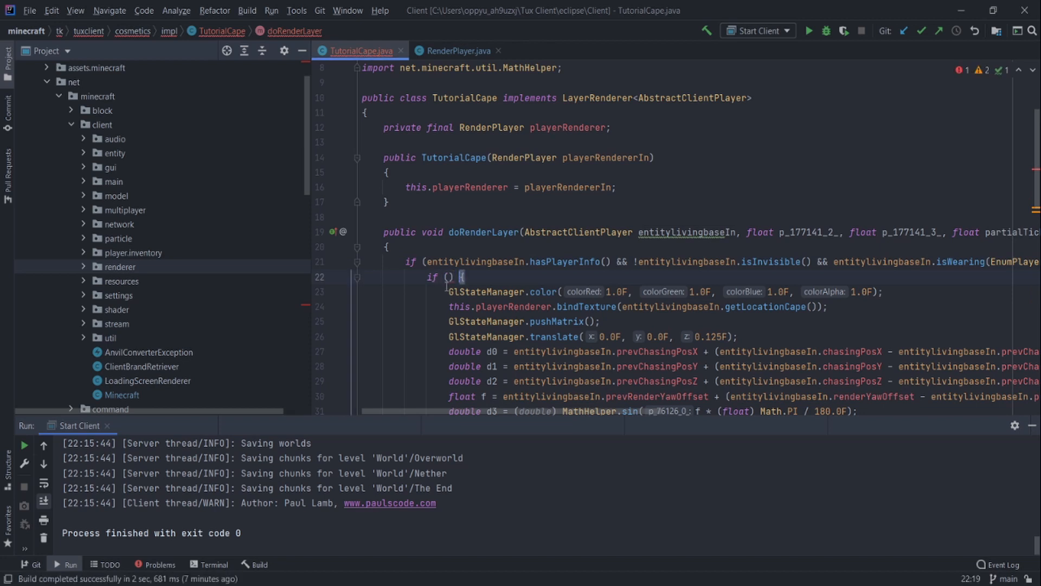
Wrap the cape code in if (CosmeticController.shouldRenderCape(entitylivingbaseIn)) and import CosmeticController.
type("CosmeticController.")
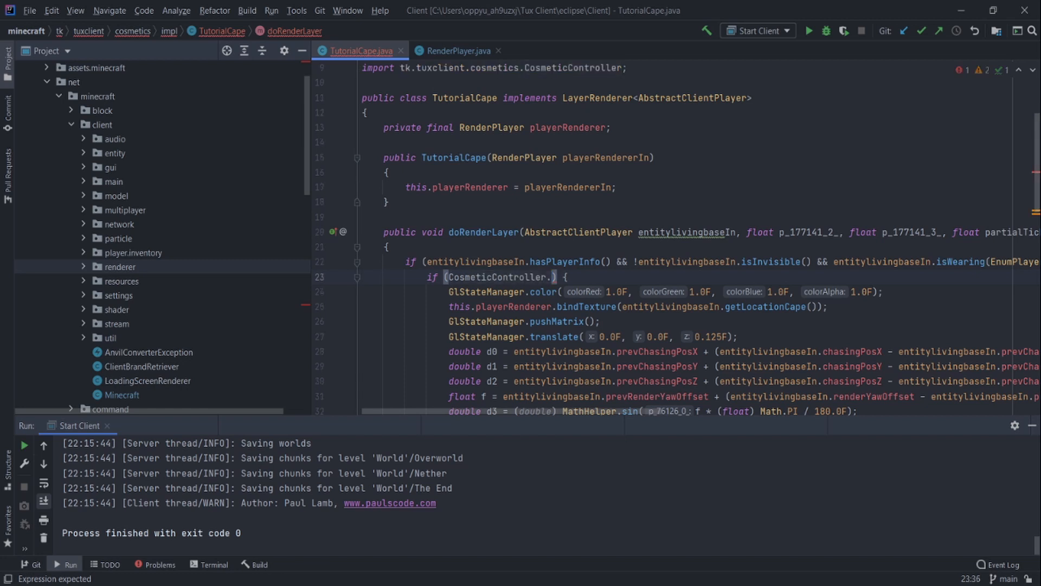
type("shouldRenderCape()")
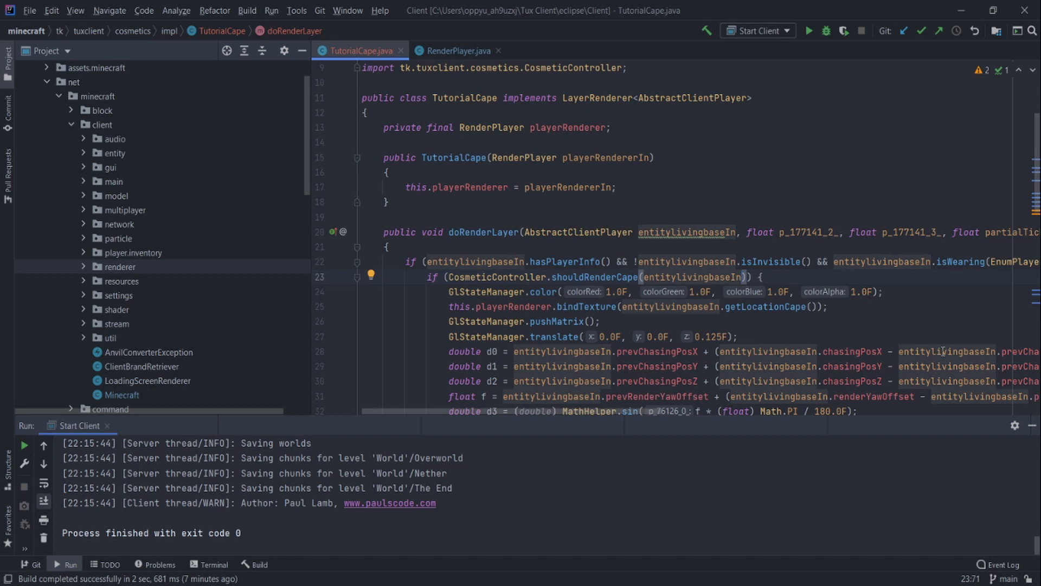
left_click(617, 186)
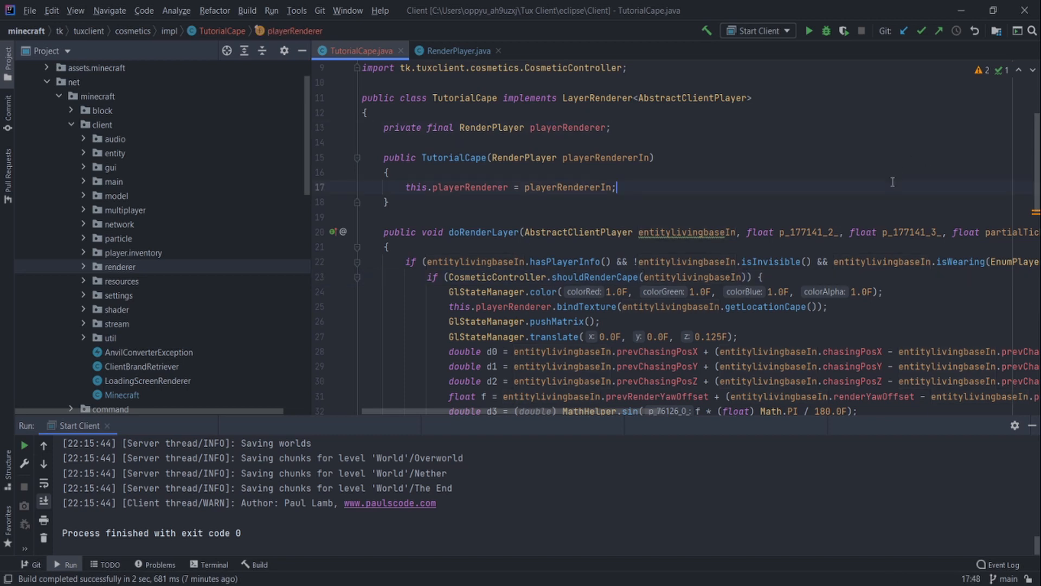
left_click(731, 276)
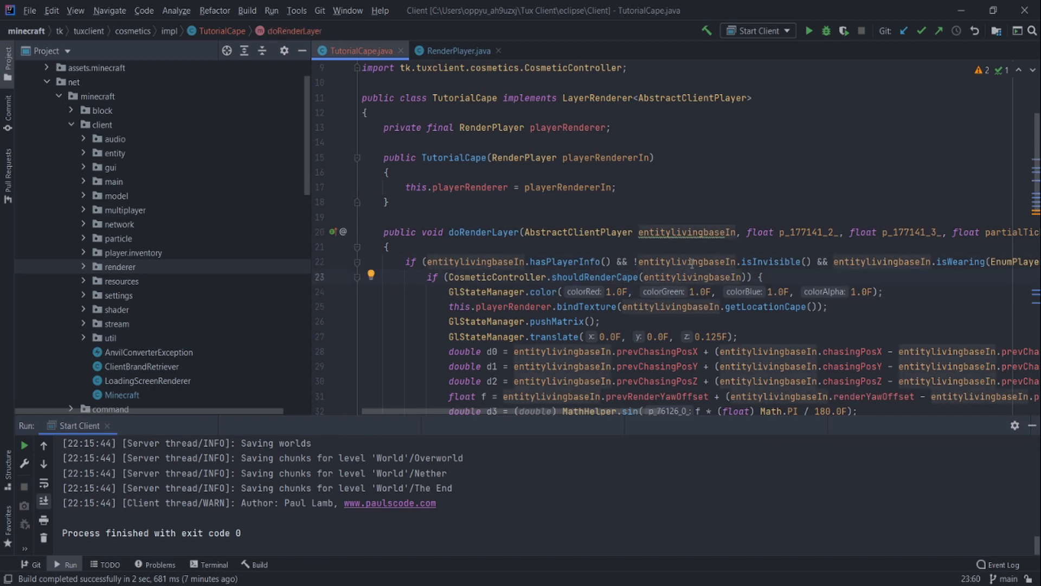
scroll("down", 3)
type("\"tux")
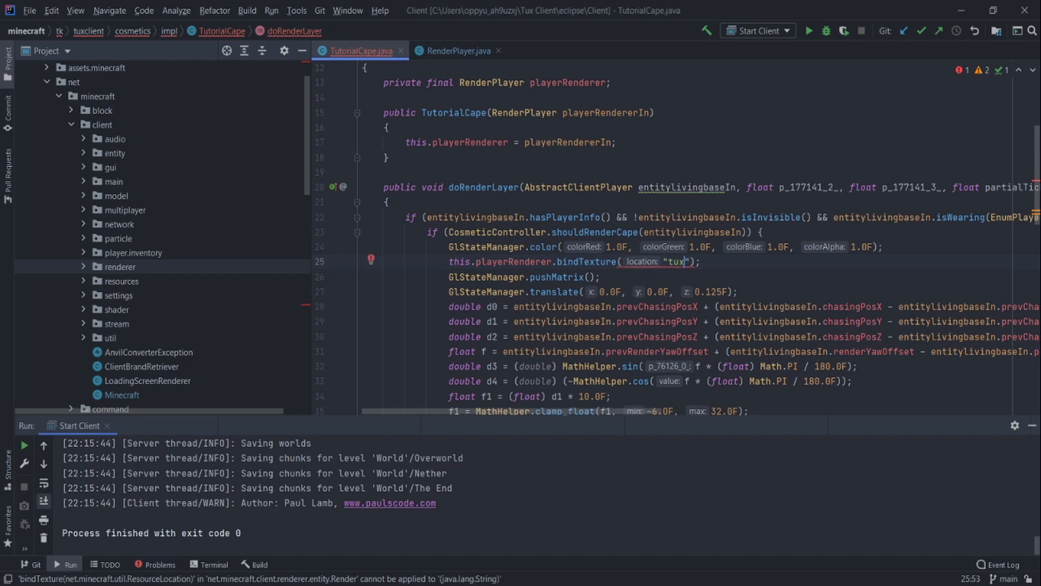
Bind a new ResourceLocation from "tux/capes/" + the player's cape style + ".png".
type("/")
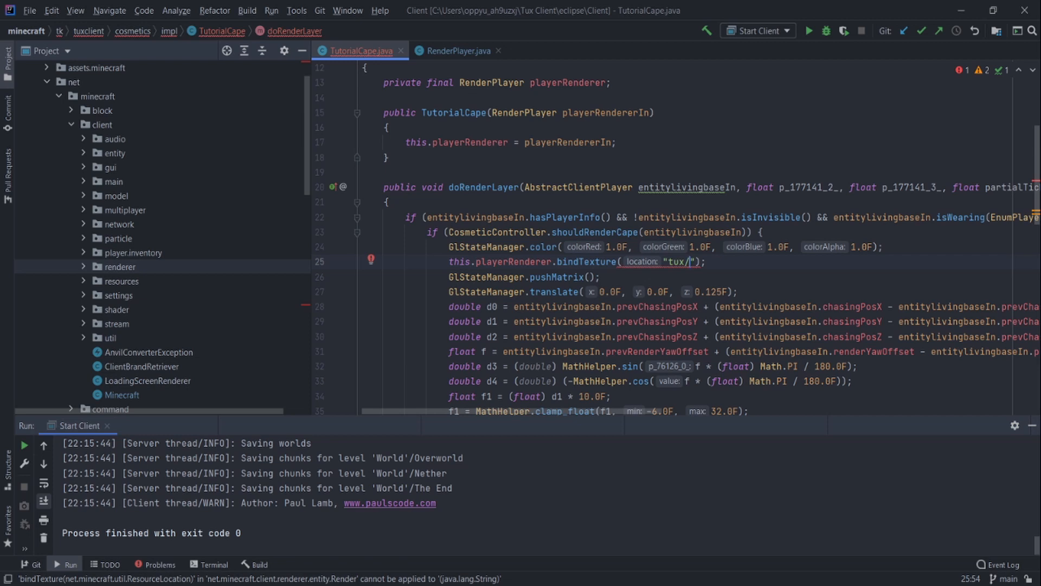
type("capes/")
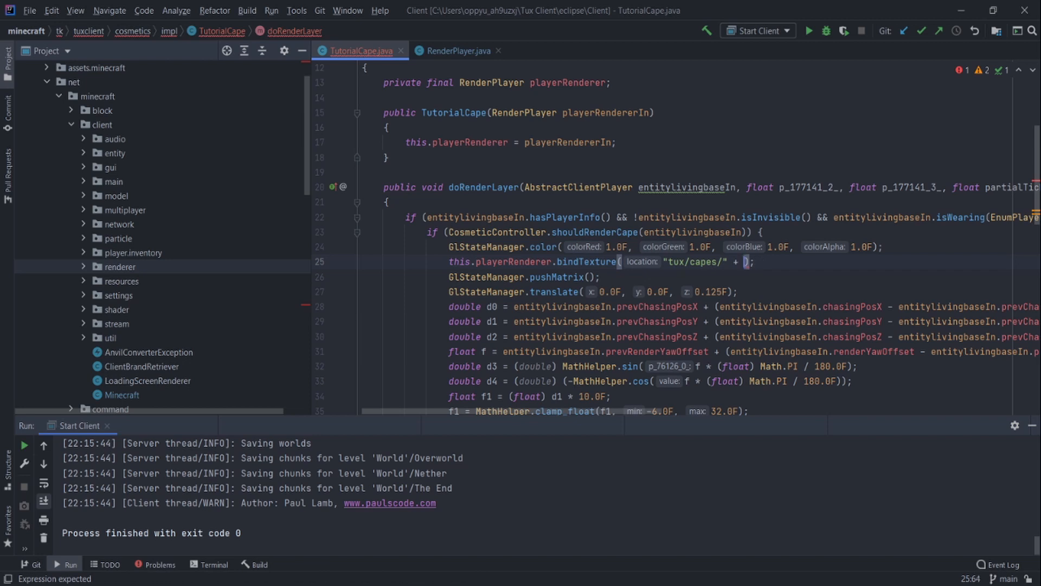
type("CosmeticController.")
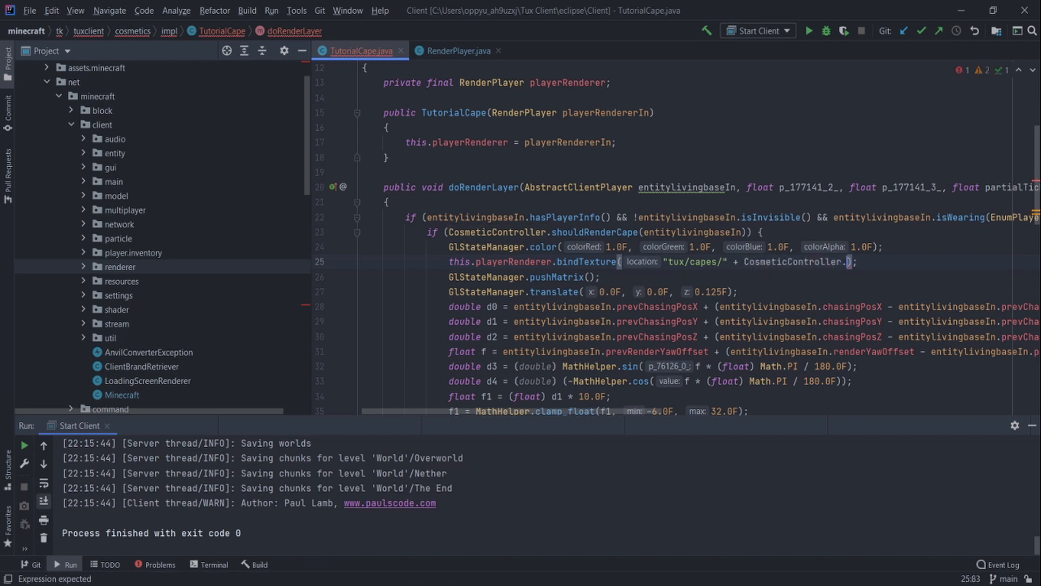
type("getCosmetics()")
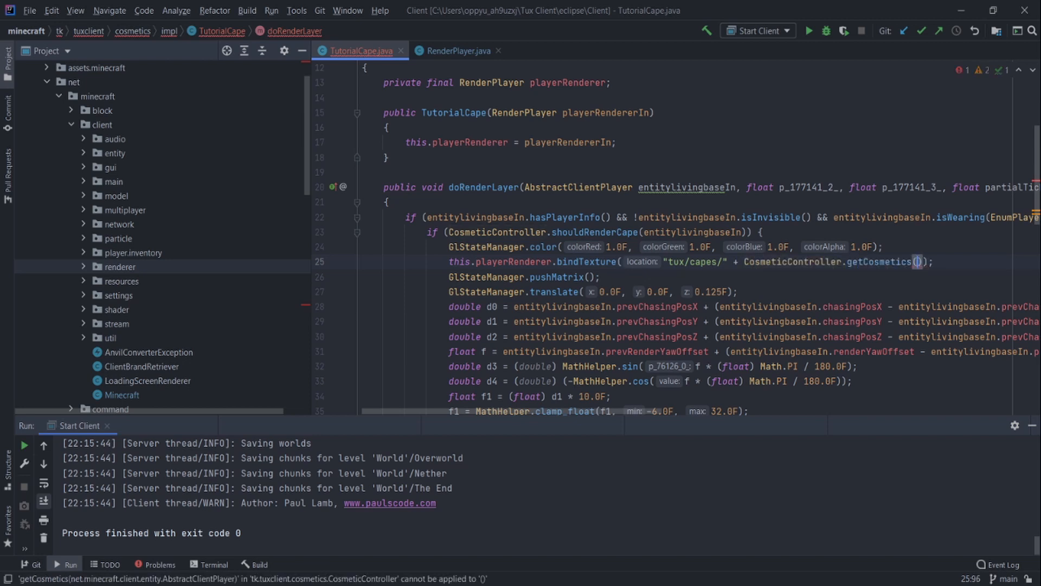
mouse_move(903, 261)
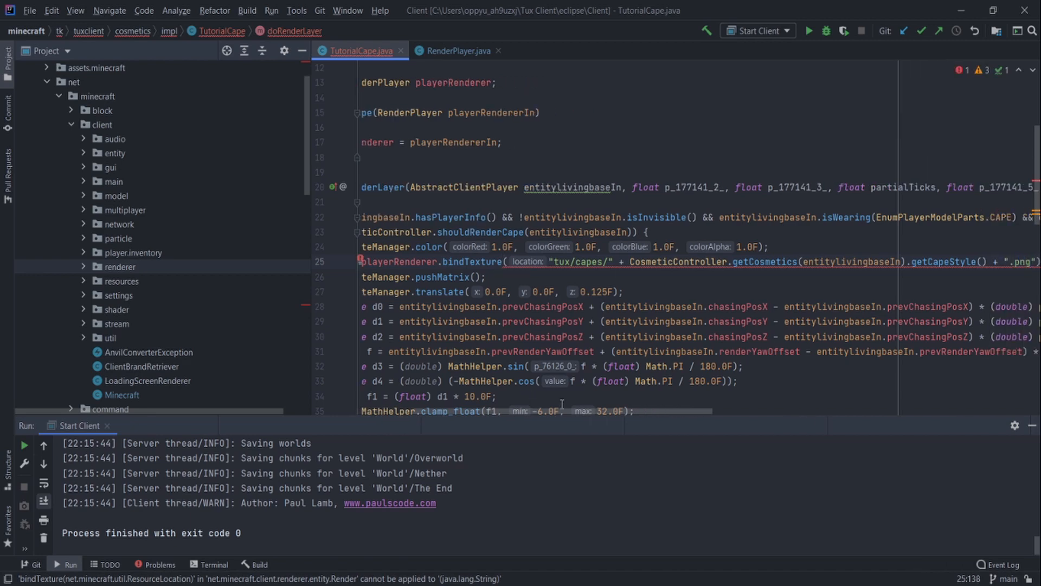
scroll("right", 3)
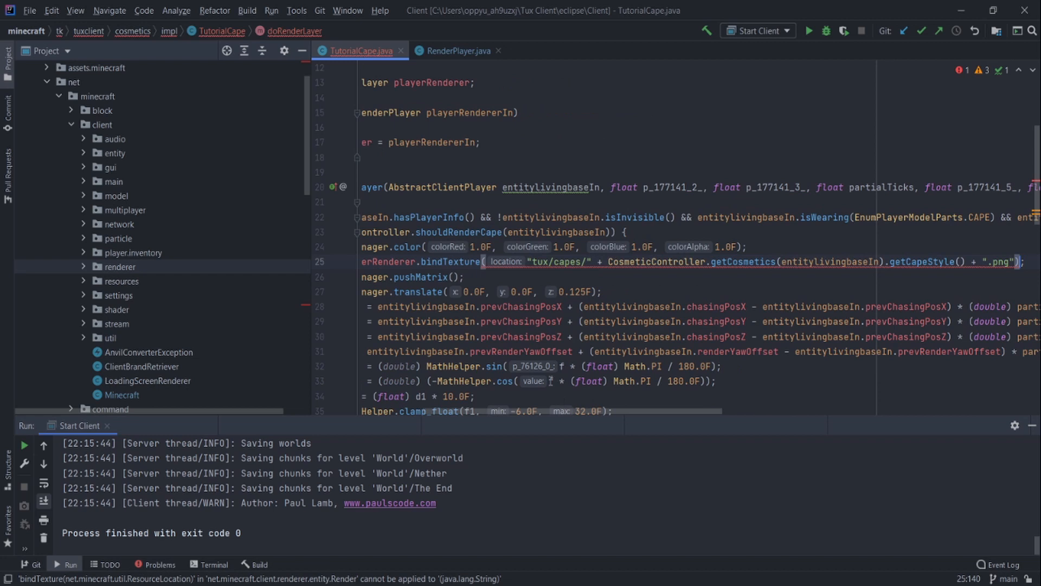
type("new")
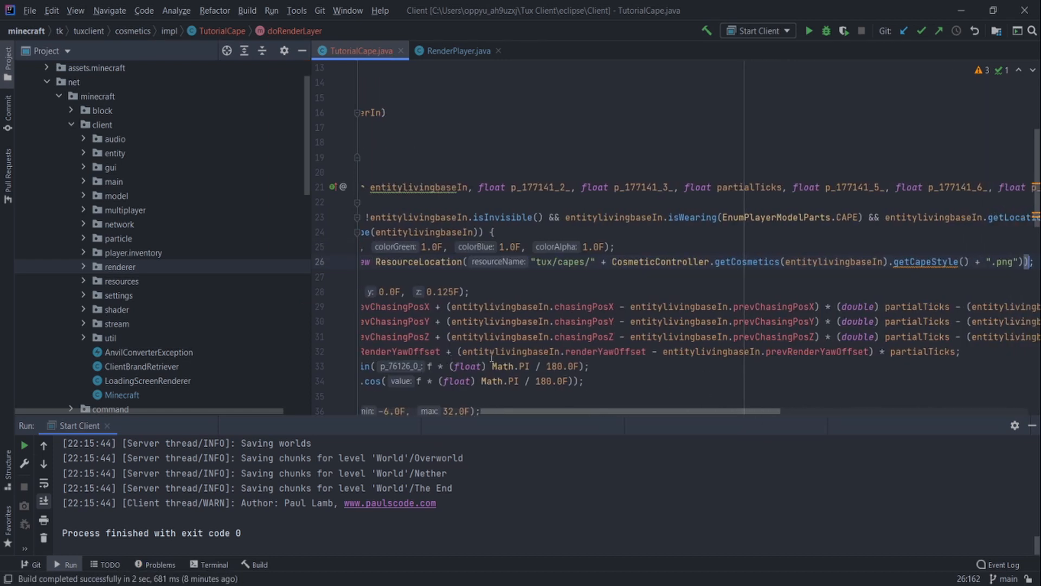
mouse_move(894, 324)
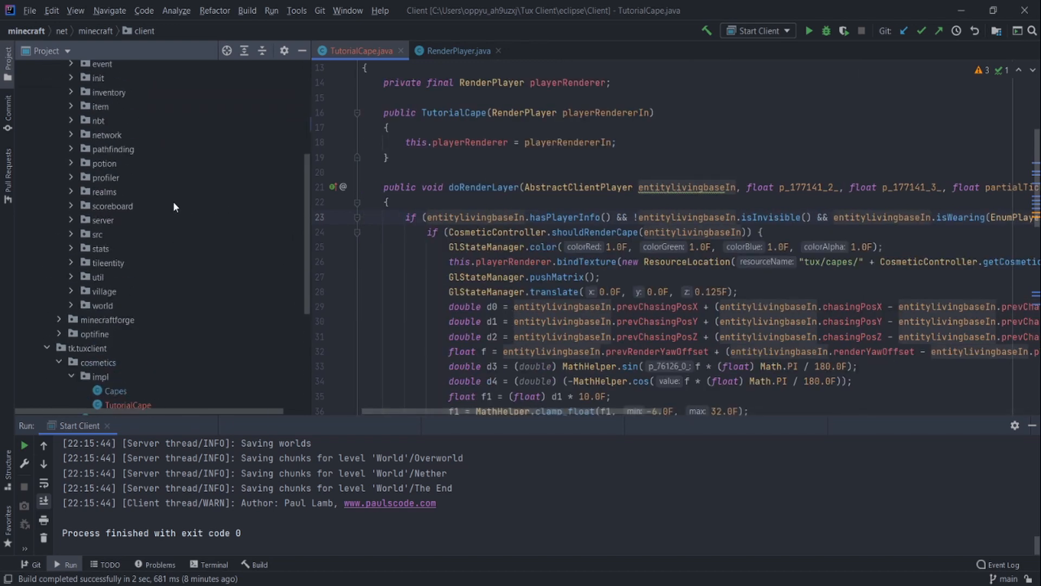
Review ObjUserCosmetics' hasWings method and CosmeticController, then close those extra source tabs.
left_click(97, 139)
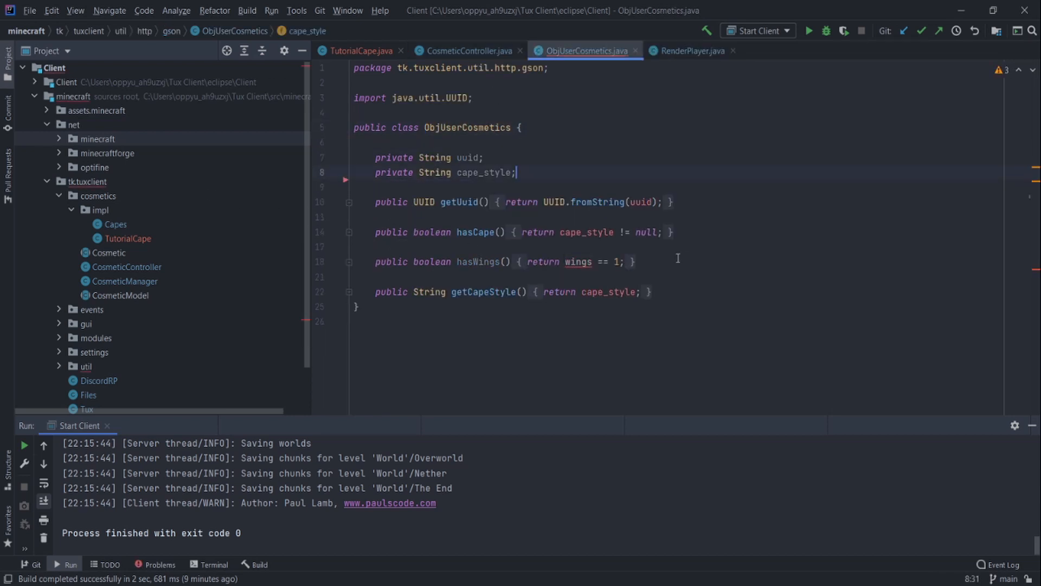
left_click(375, 251)
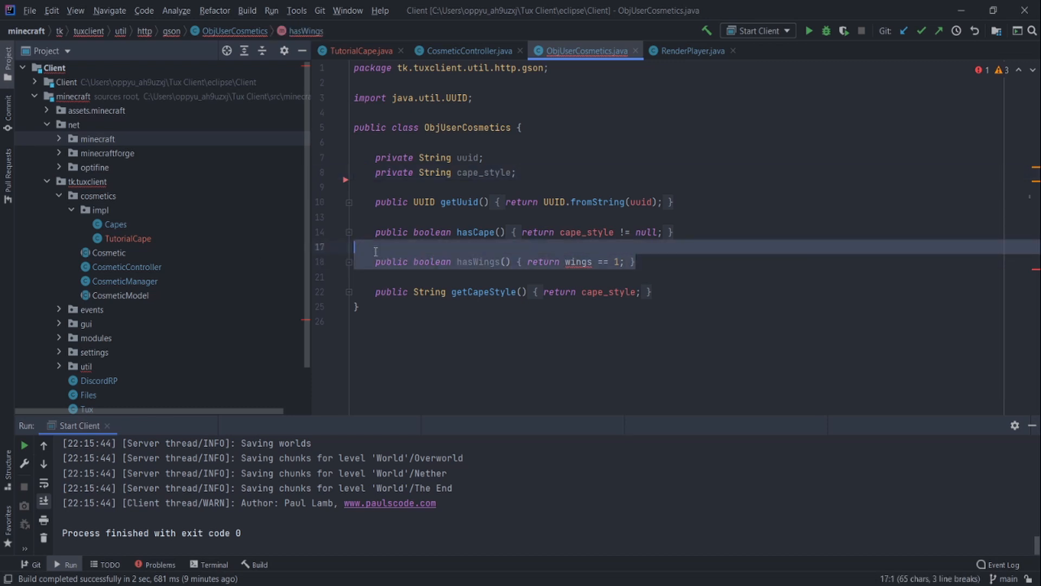
left_click(467, 51)
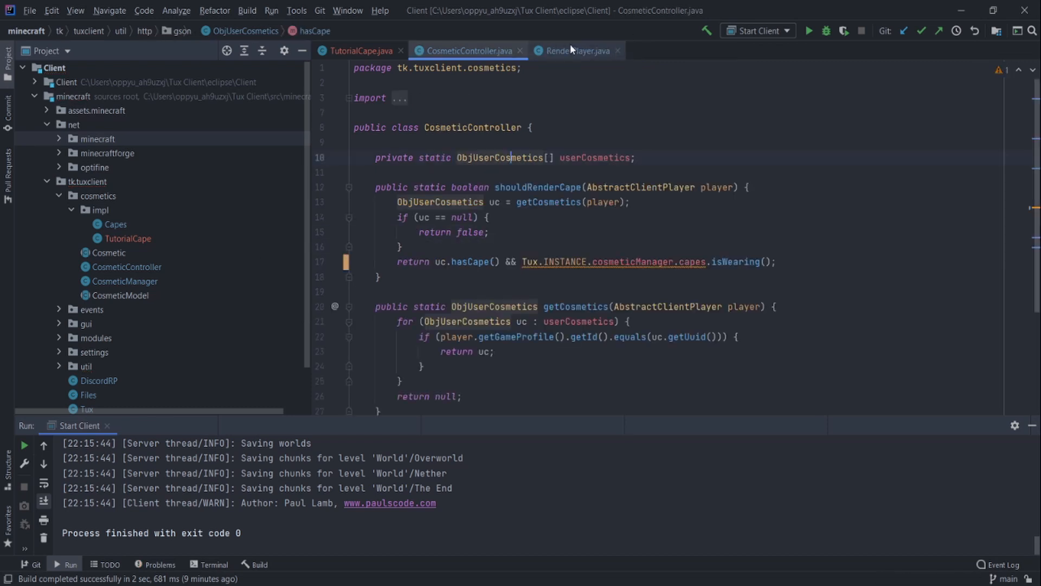
left_click(350, 50)
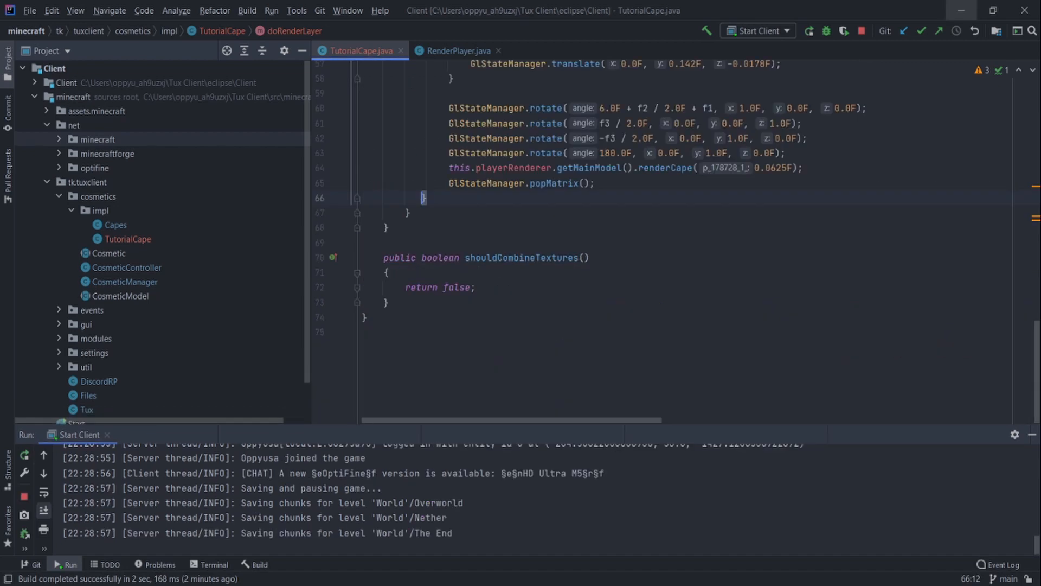
mouse_move(817, 290)
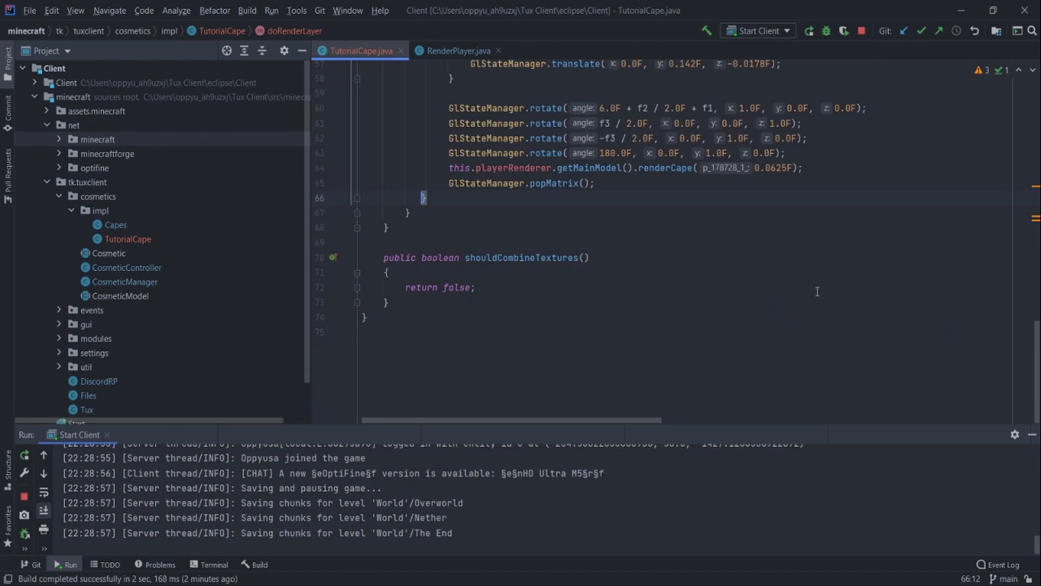
scroll("up", 3)
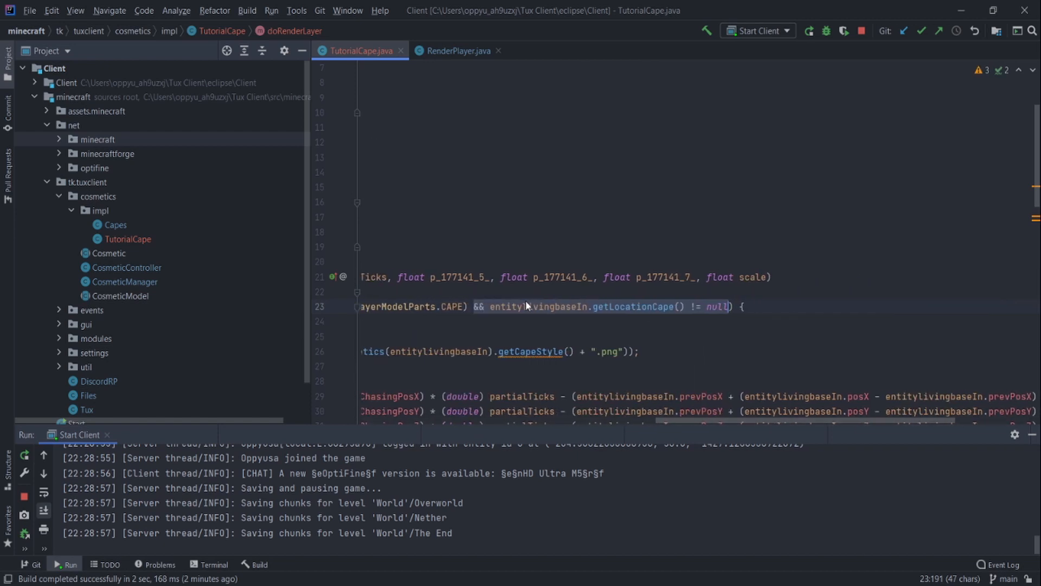
left_click(611, 306)
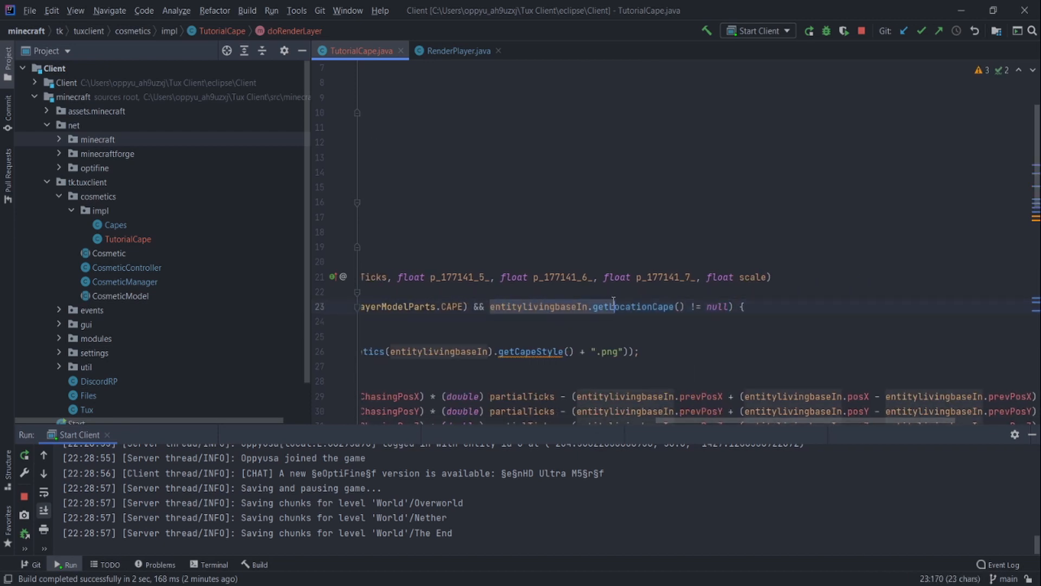
left_click(725, 306)
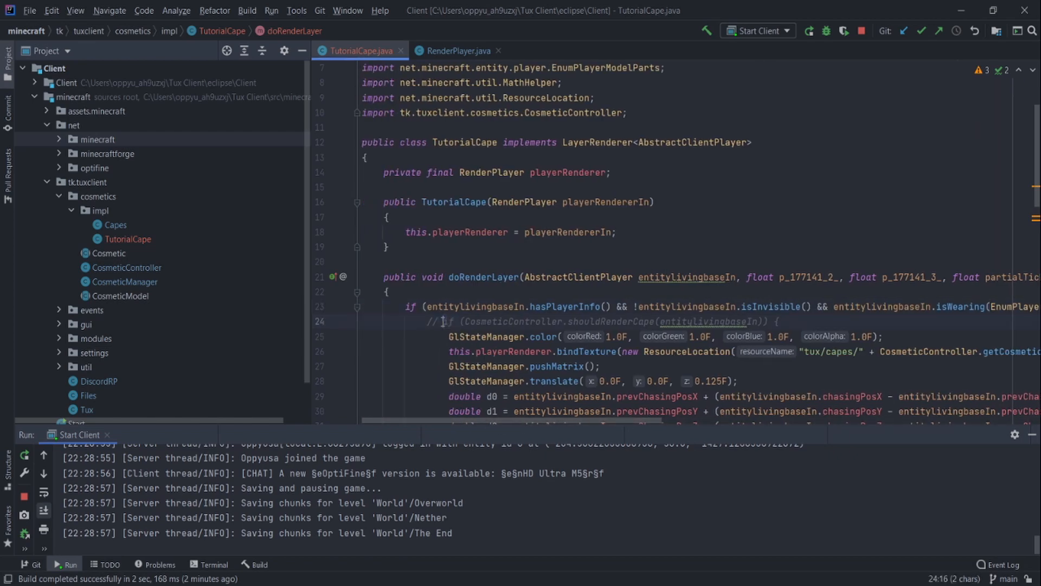
Scroll TutorialCape down to the shouldRenderCape condition line on line 24.
scroll("down", 3)
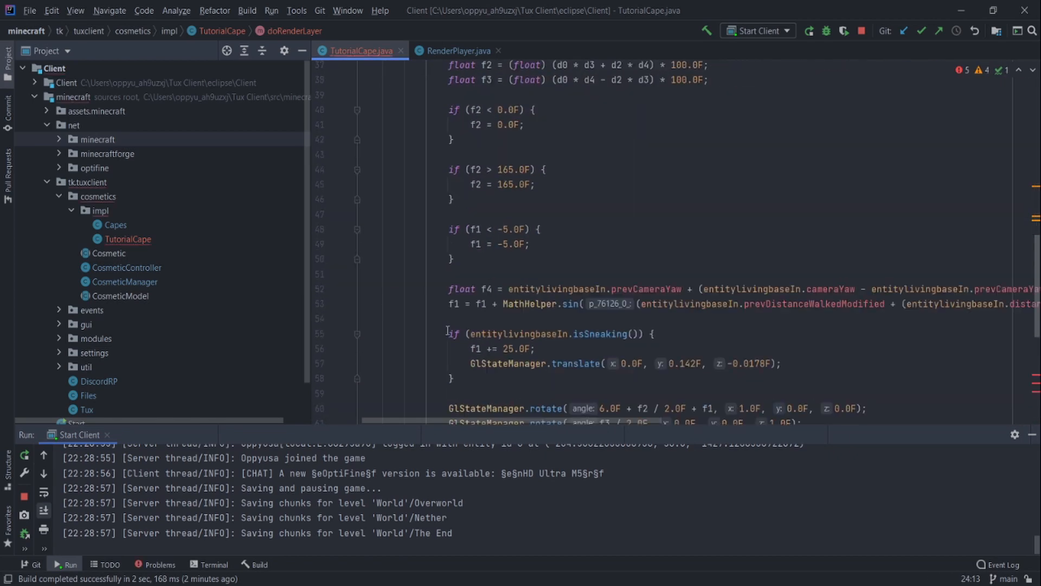